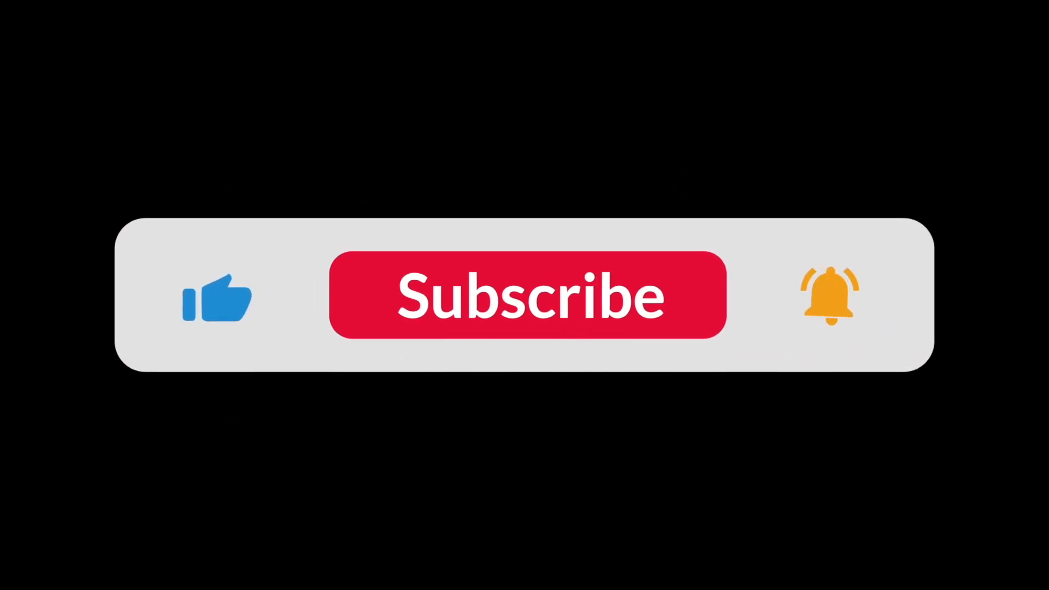
click(527, 296)
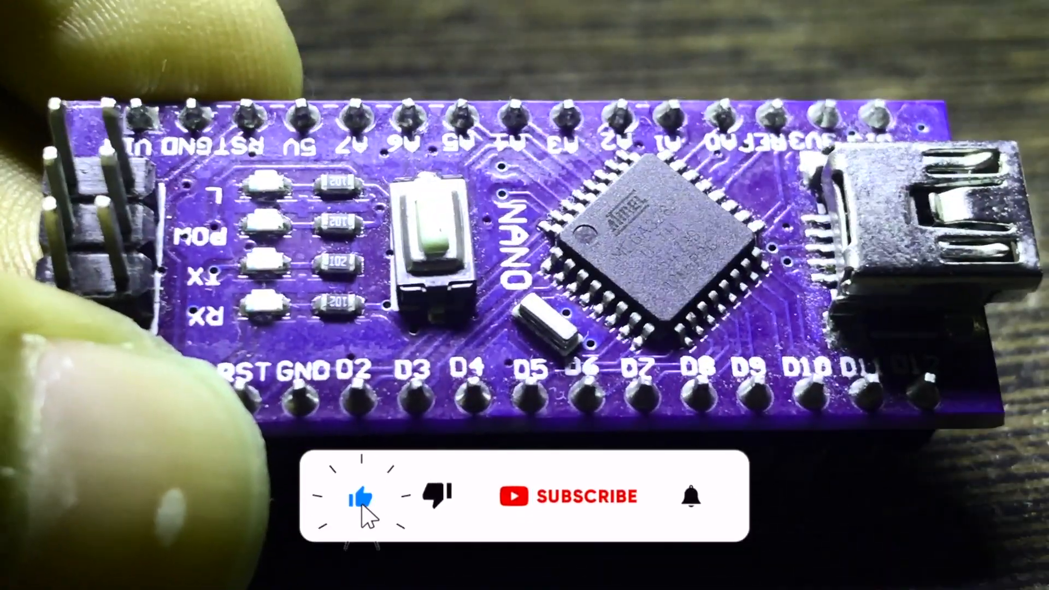
click(570, 495)
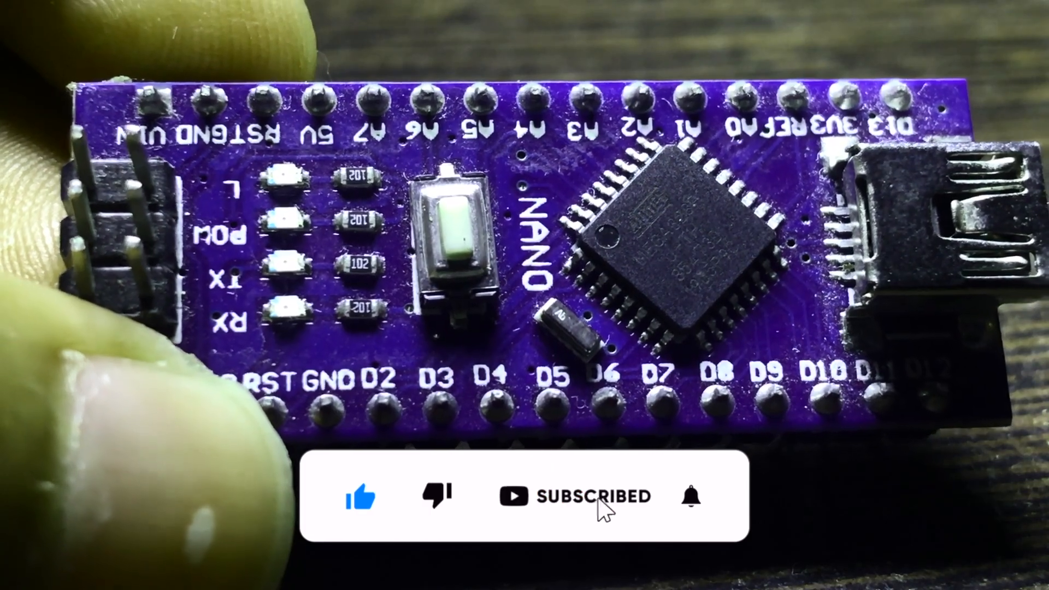
click(690, 497)
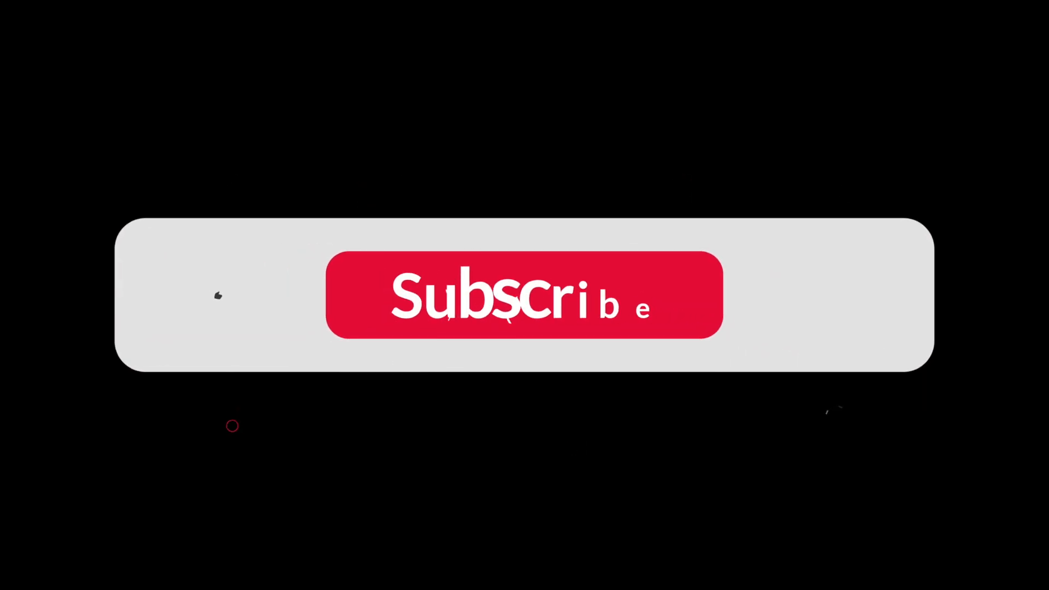
click(524, 295)
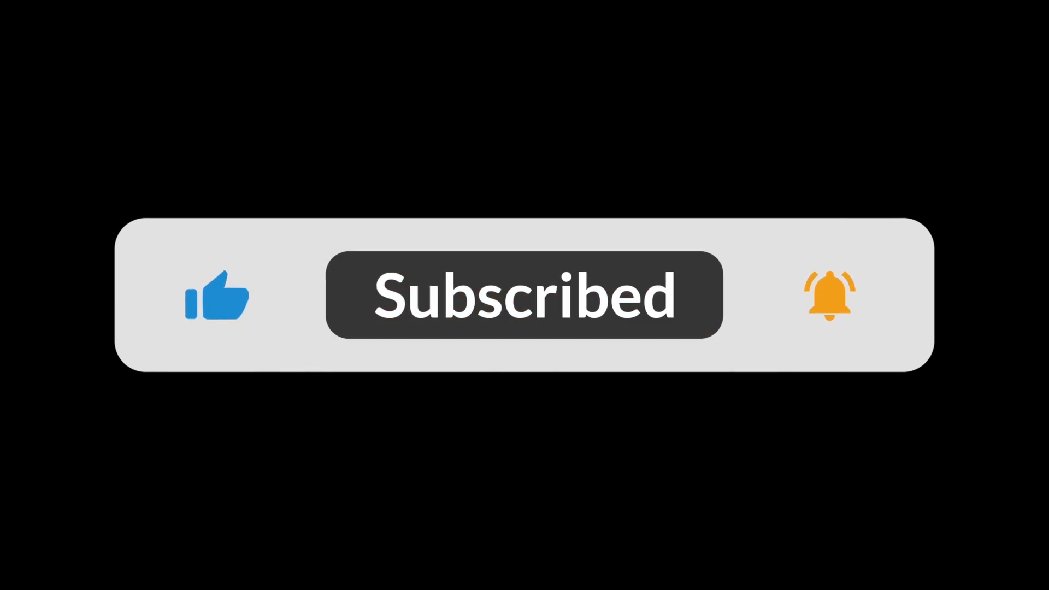